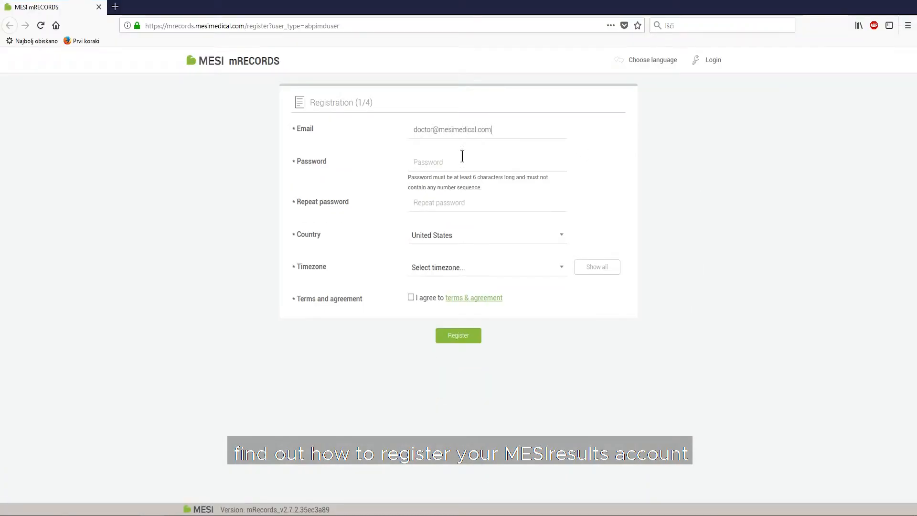
Step: Enter the account email and password on mRECORDS registration page 1/4
{"action": "type", "text": "password"}
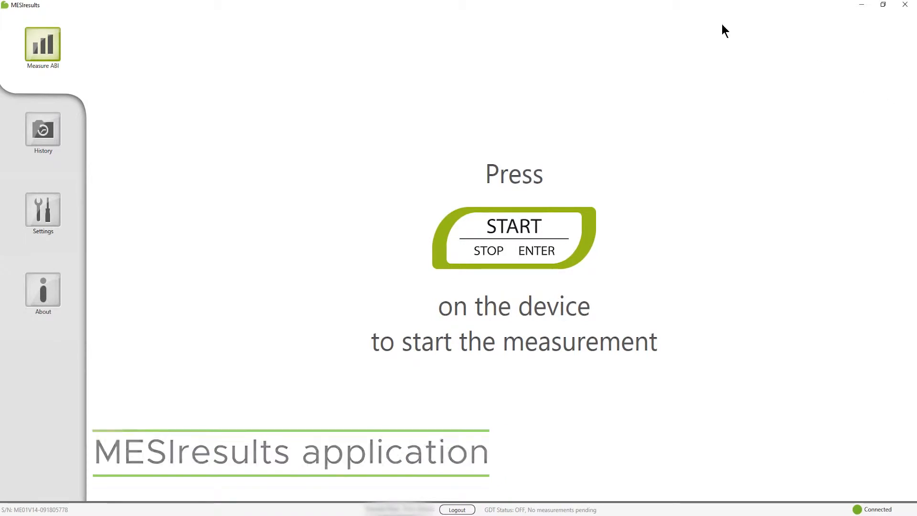
Step: Browse the Measure ABI, handout and Settings screens, ending on the ABI waveform results
{"action": "left_click", "coordinate": [43, 130]}
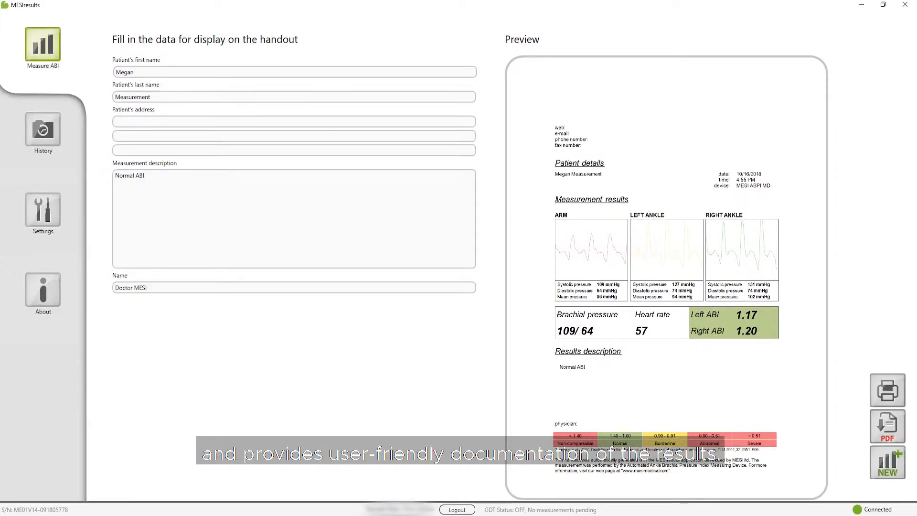
{"action": "left_click", "coordinate": [887, 435]}
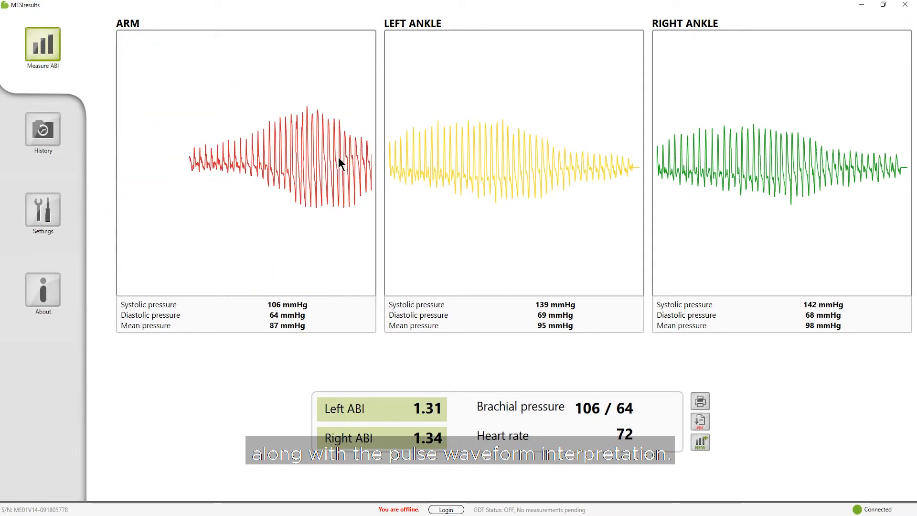
{"action": "left_click", "coordinate": [43, 209]}
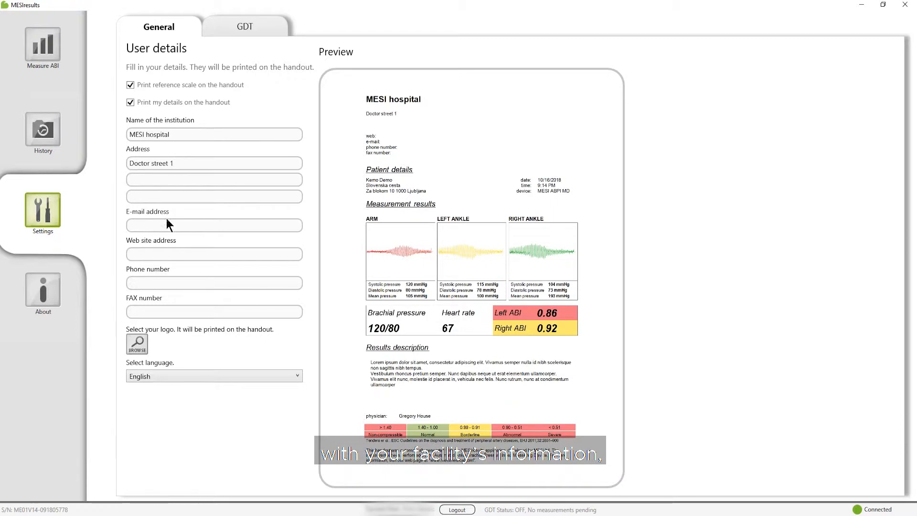
{"action": "left_click", "coordinate": [43, 46]}
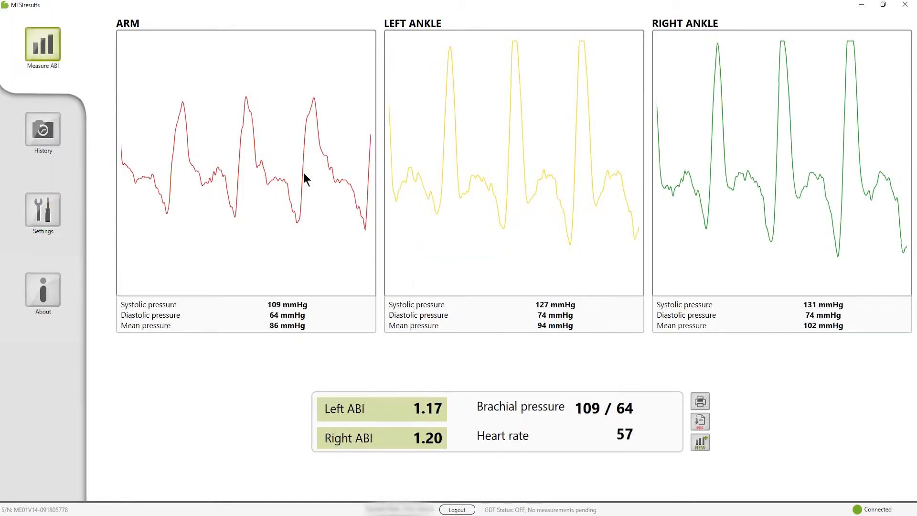
{"action": "mouse_move", "coordinate": [699, 401]}
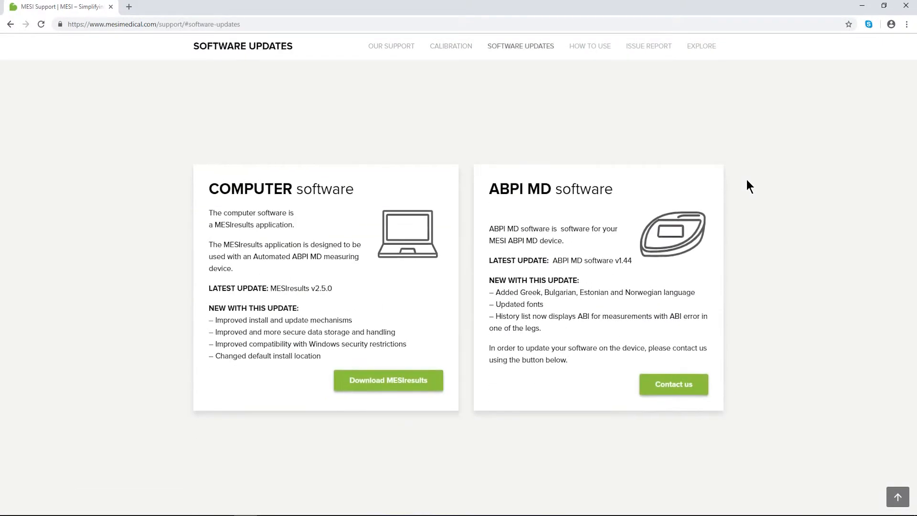
Step: Download MESIresults_redist.exe from Software Updates and run the installer
{"action": "left_click", "coordinate": [389, 380]}
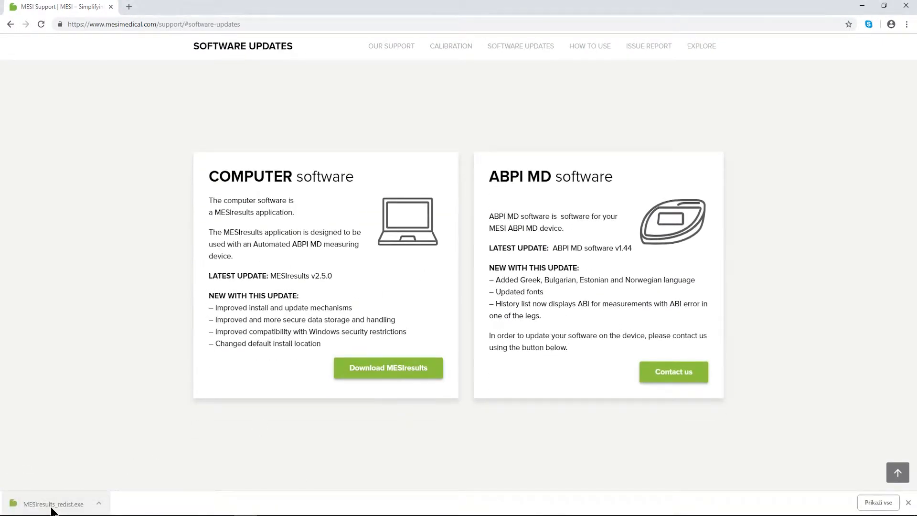
{"action": "left_click", "coordinate": [52, 504]}
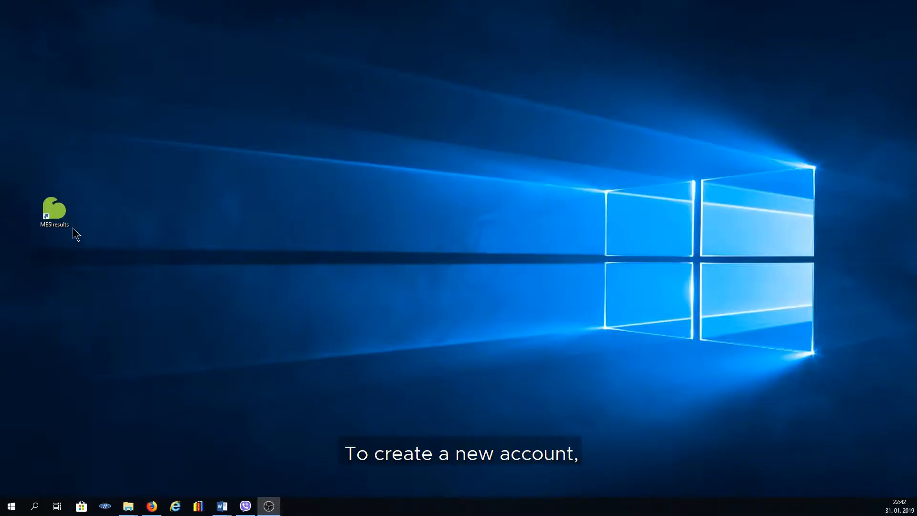
Step: Launch MESIresults from the desktop shortcut and choose 'Register a new account'
{"action": "double_click", "coordinate": [54, 206]}
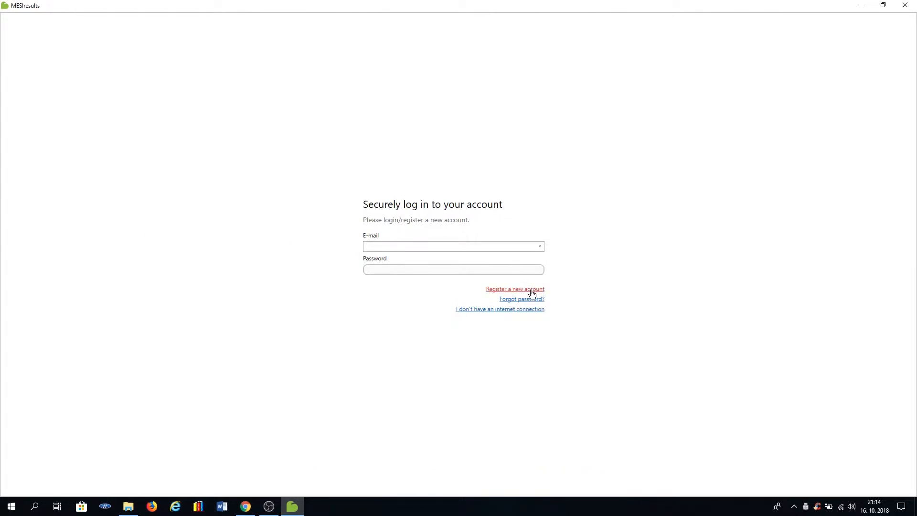
{"action": "left_click", "coordinate": [515, 289]}
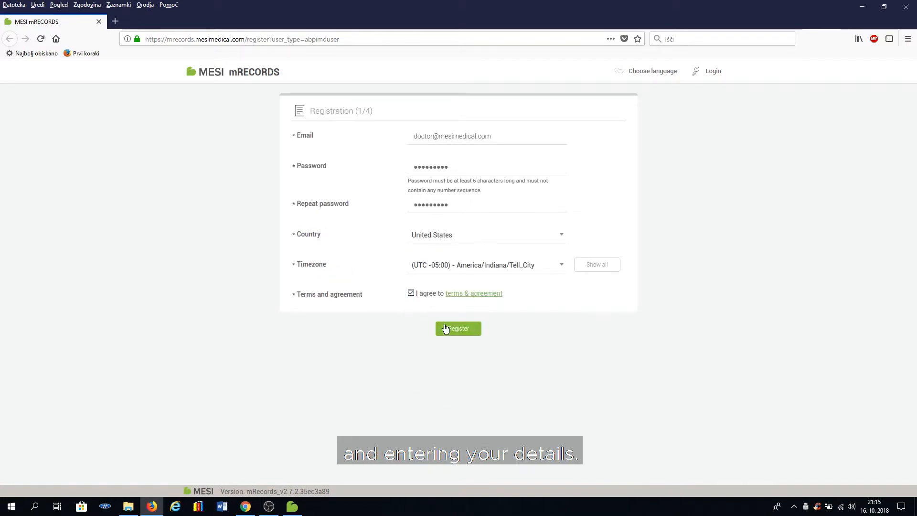
Step: Submit registration page 1/4, then page 2/4 with Cardiology as specialization
{"action": "left_click", "coordinate": [458, 328]}
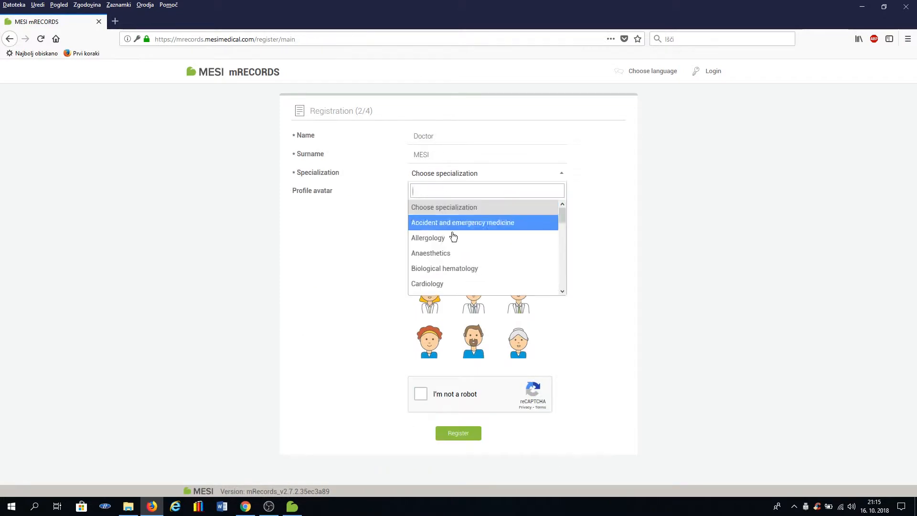
{"action": "left_click", "coordinate": [458, 434]}
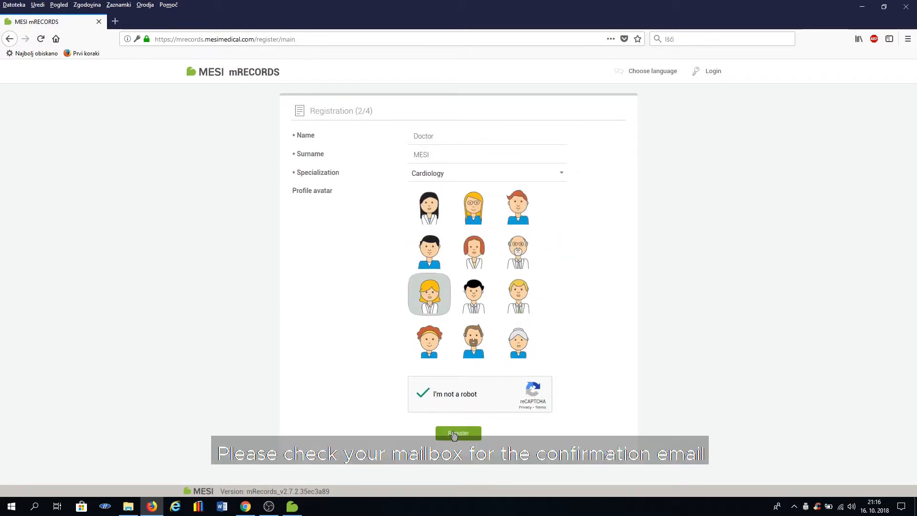
{"action": "left_click", "coordinate": [458, 434]}
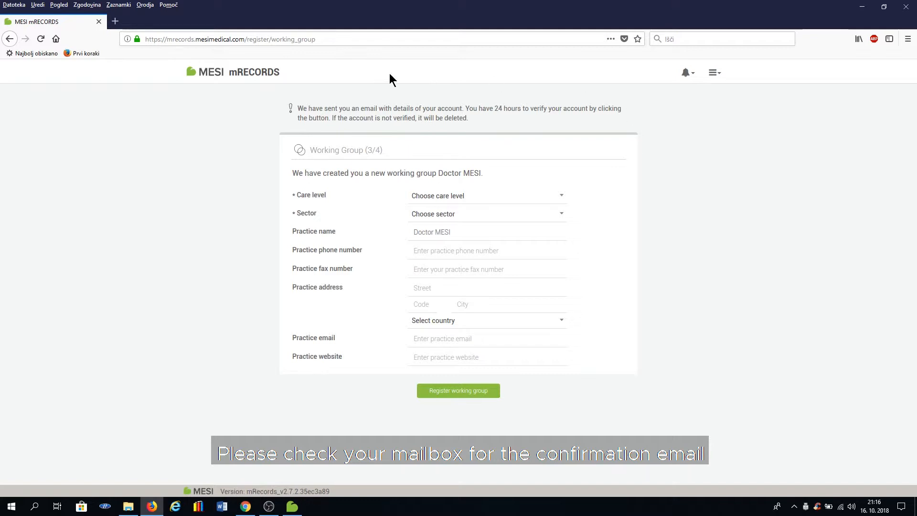
{"action": "mouse_move", "coordinate": [508, 139]}
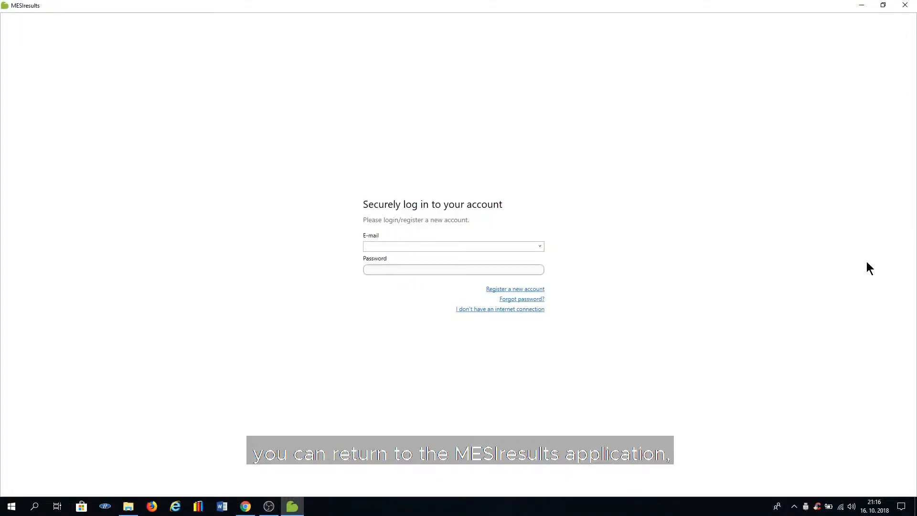
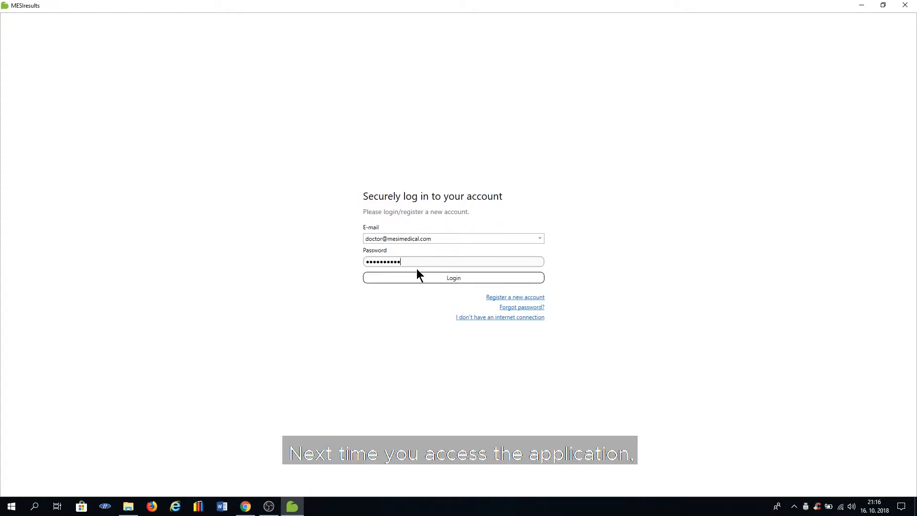
{"action": "left_click", "coordinate": [453, 278]}
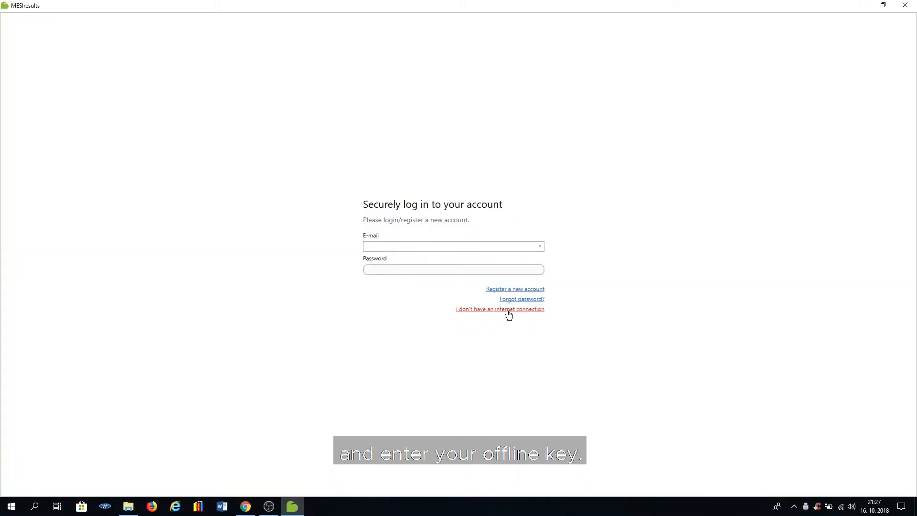
{"action": "left_click", "coordinate": [500, 309]}
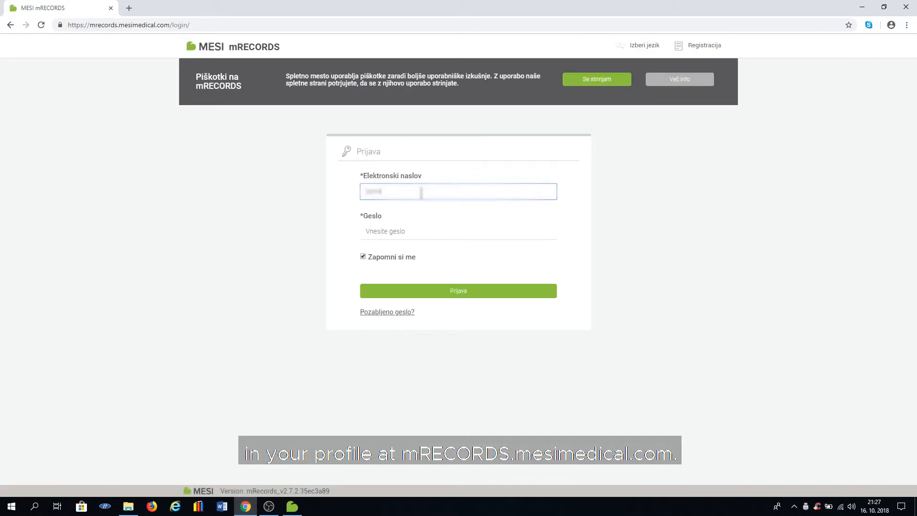
Step: Sign in to mRECORDS with Prijava and open your account profile
{"action": "left_click", "coordinate": [459, 290]}
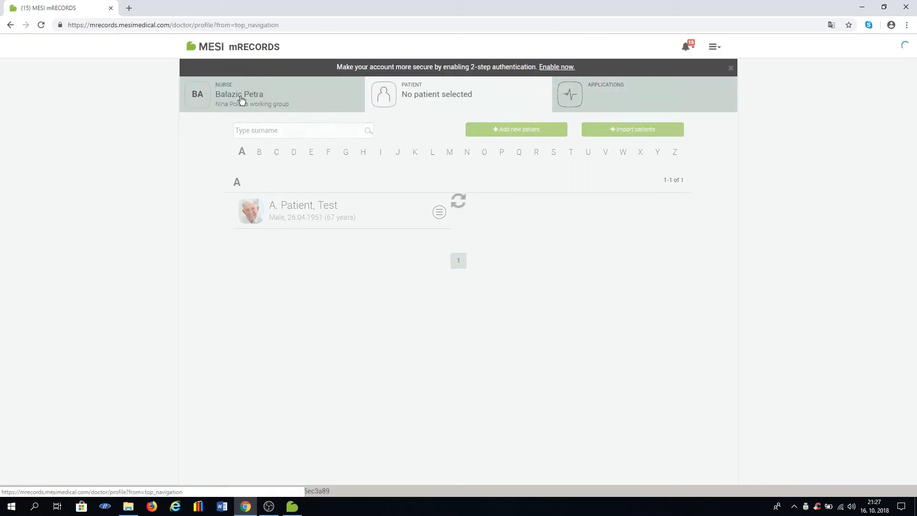
{"action": "left_click", "coordinate": [239, 94]}
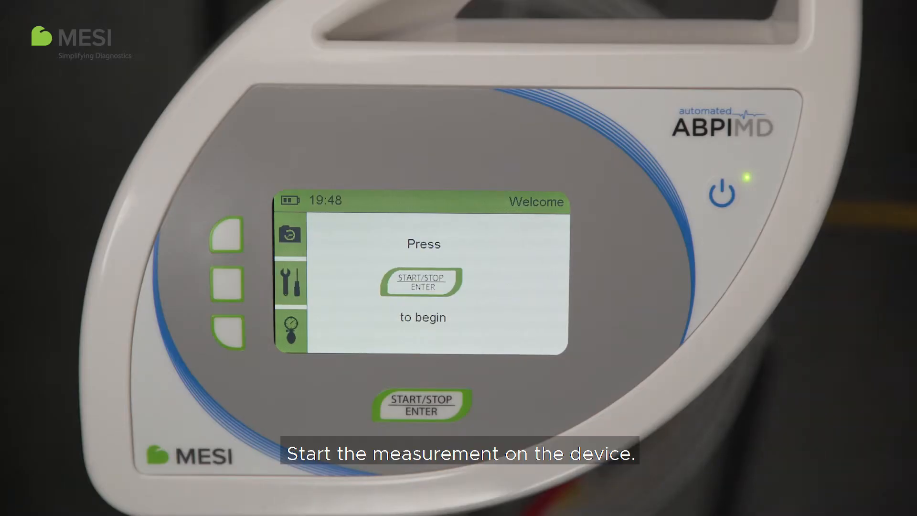
Step: Record an ABI measurement from the ABPI MD device, showing Left ABI 1.17, Right 1.20
{"action": "left_click", "coordinate": [421, 406]}
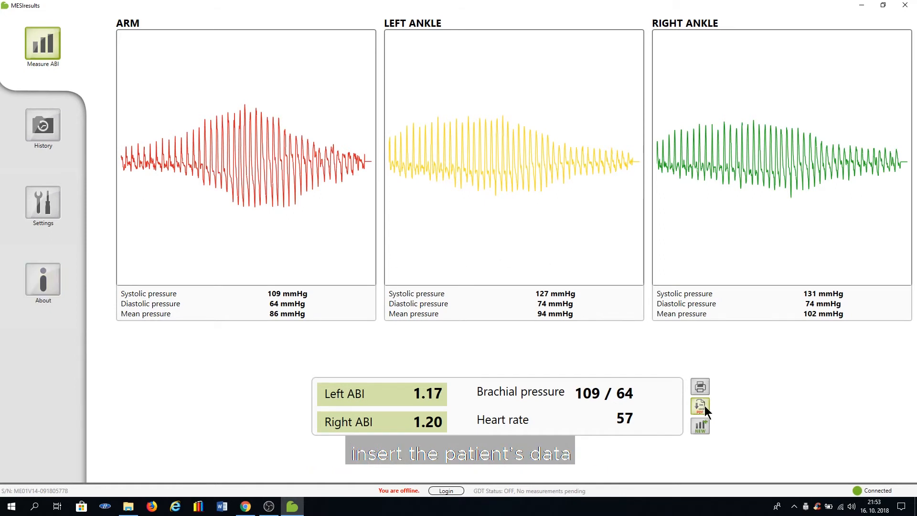
Step: Fill the PDF handout with patient name, Normal ABI description and physician
{"action": "left_click", "coordinate": [699, 406]}
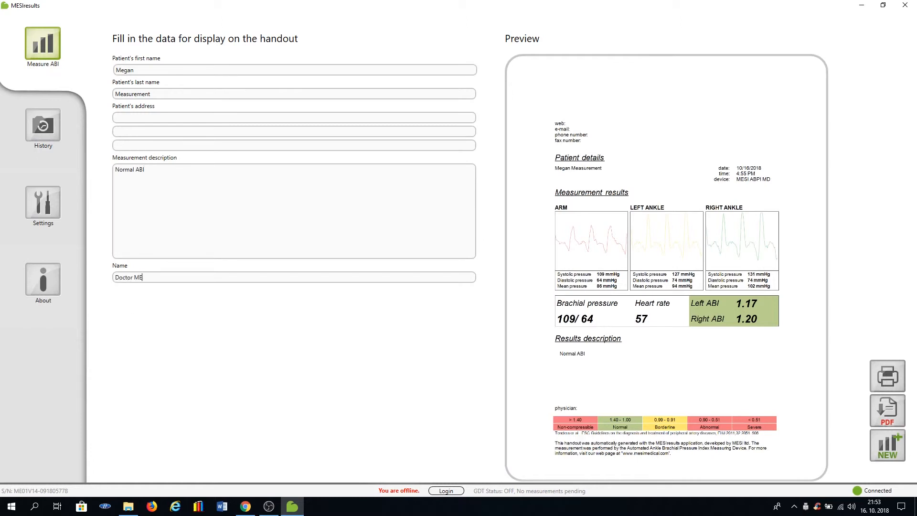
{"action": "left_click", "coordinate": [887, 410]}
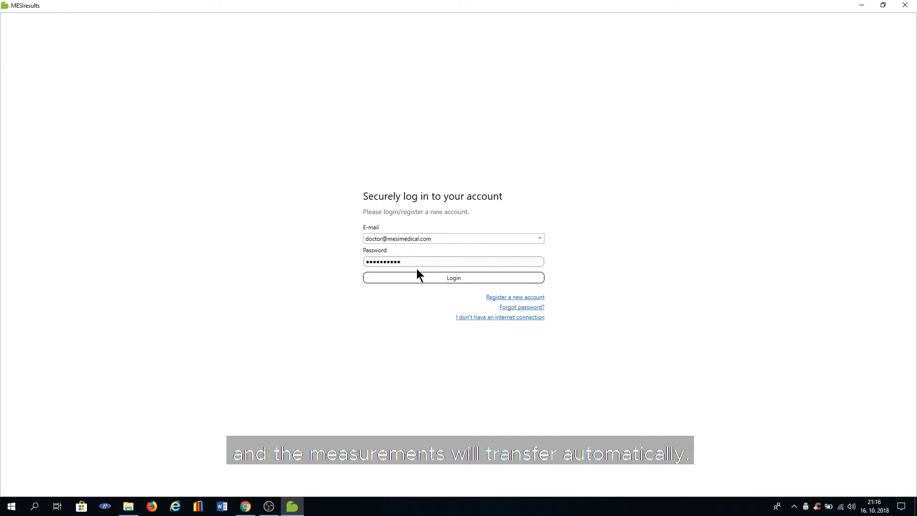
Step: Log in, open History, view the 4:55 PM measurement's details, and return to the list
{"action": "left_click", "coordinate": [453, 278]}
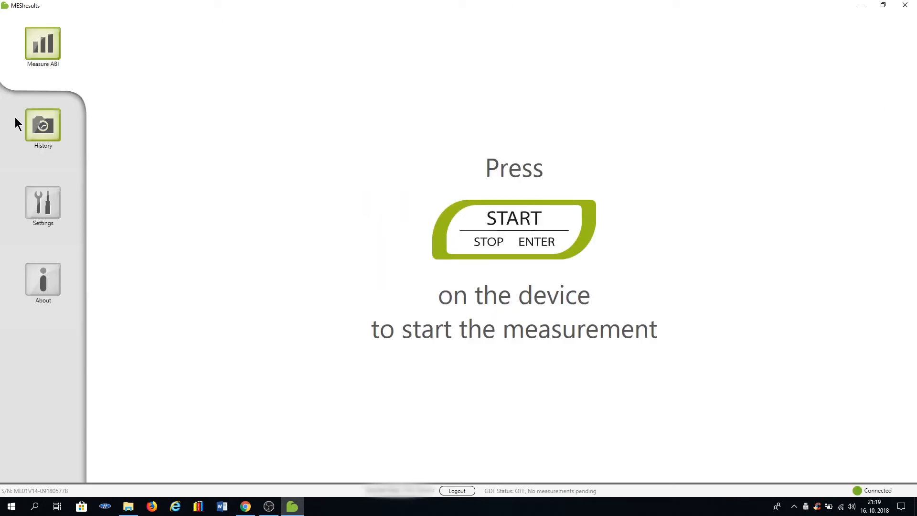
{"action": "left_click", "coordinate": [43, 127]}
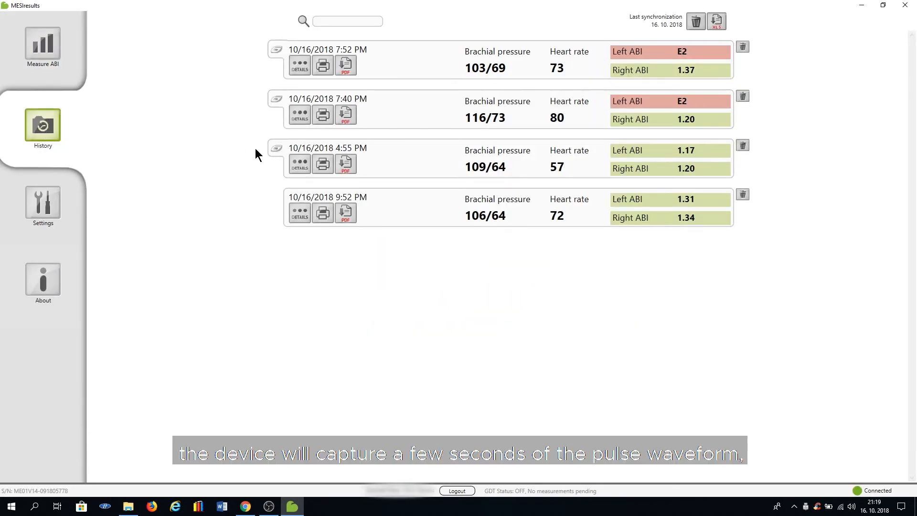
{"action": "left_click", "coordinate": [299, 163]}
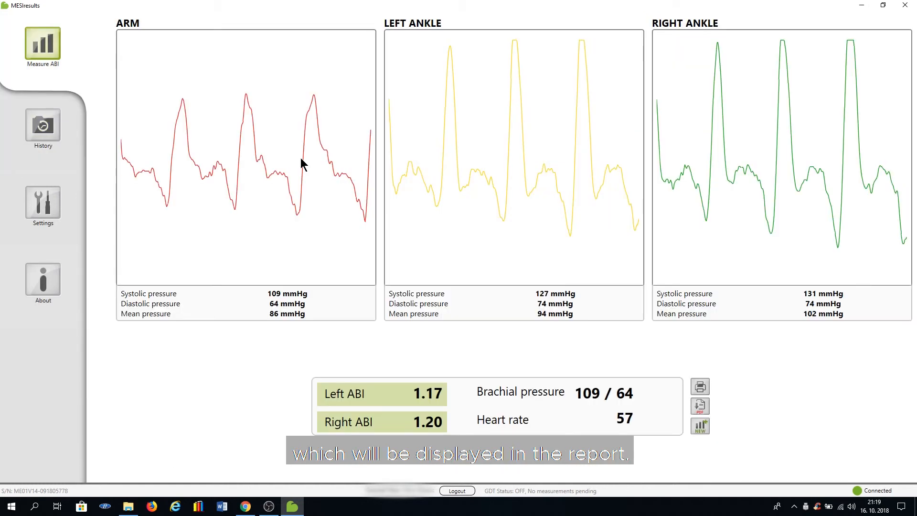
{"action": "left_click", "coordinate": [42, 126]}
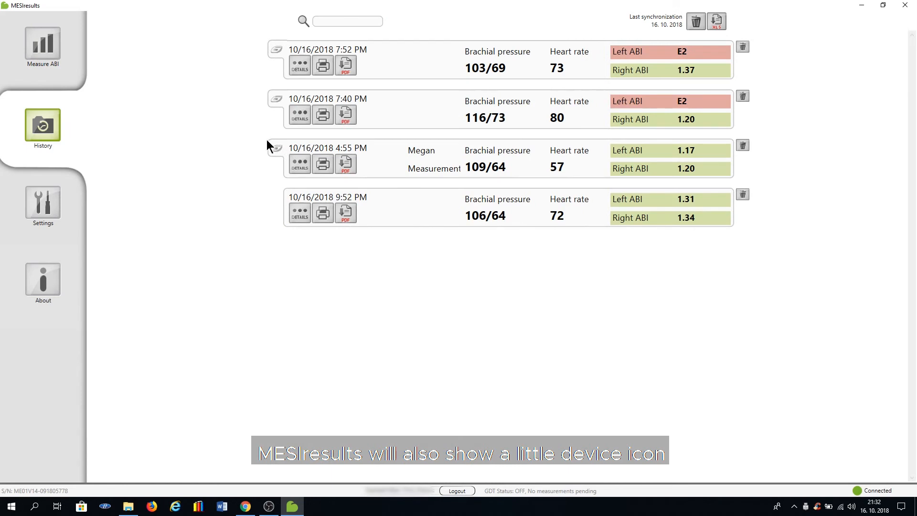
{"action": "mouse_move", "coordinate": [269, 153]}
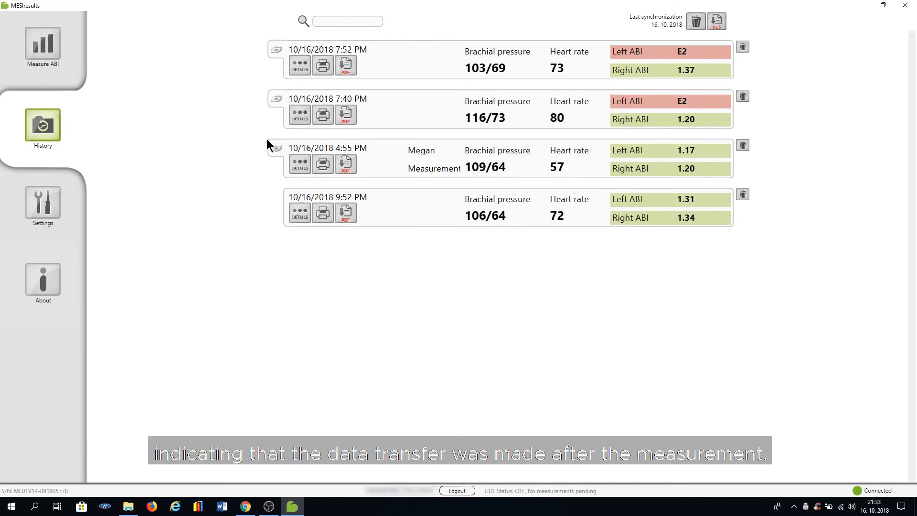
{"action": "mouse_move", "coordinate": [290, 146]}
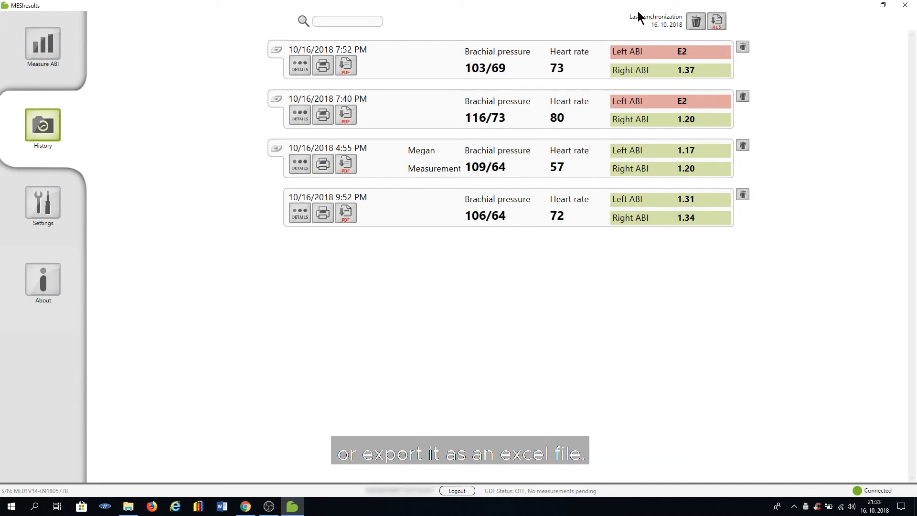
Step: Trigger the XLS export of the measurement history, then dismiss the save dialog
{"action": "left_click", "coordinate": [716, 20]}
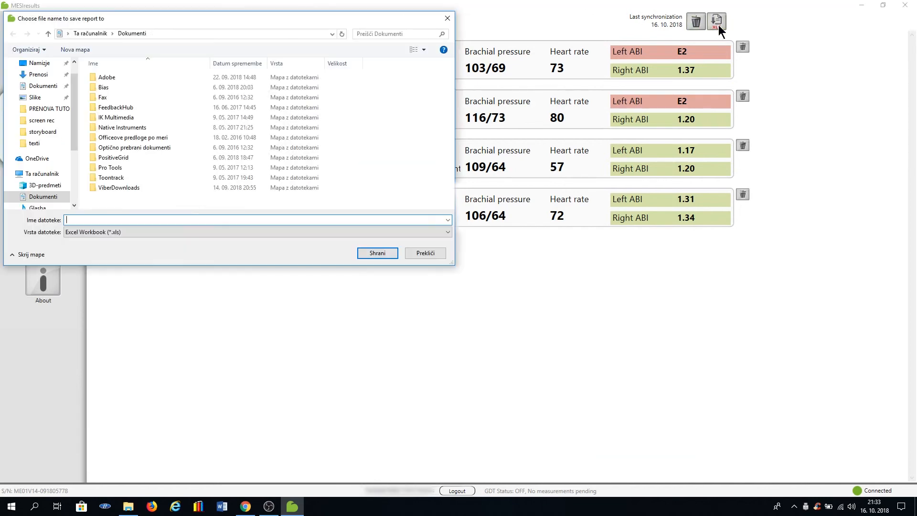
{"action": "left_click", "coordinate": [425, 253]}
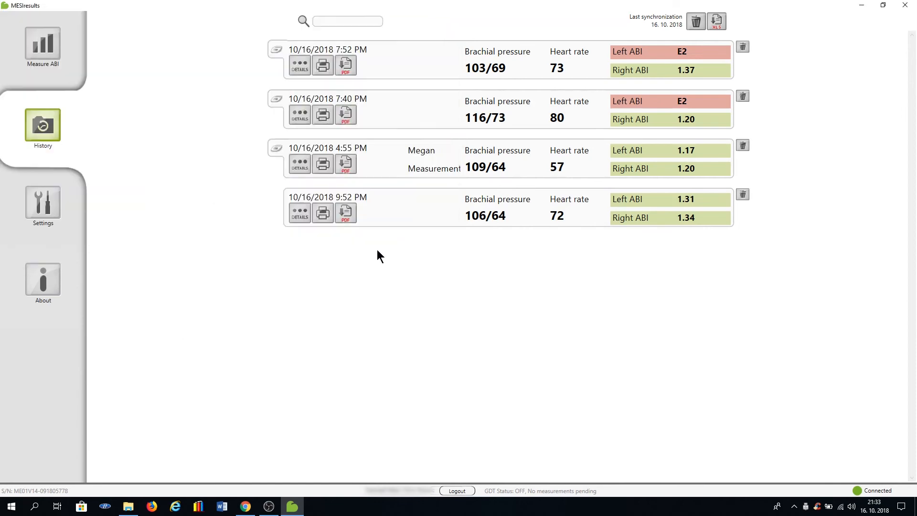